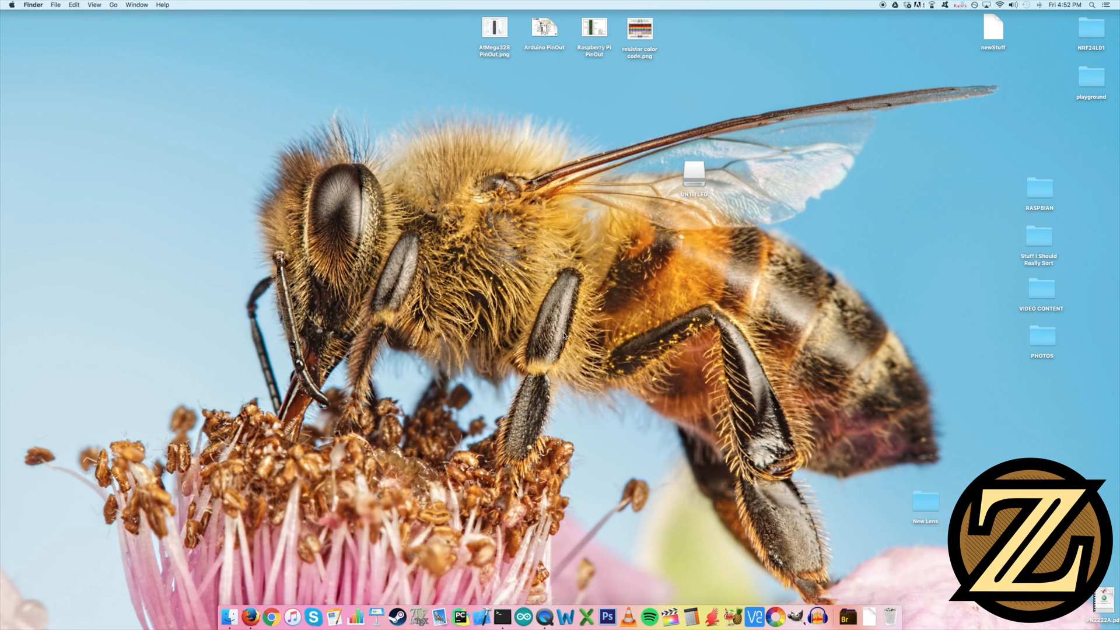
Step: Launch Terminal from the Dock to get a shell prompt on the Mac
{"action": "left_click", "coordinate": [480, 616]}
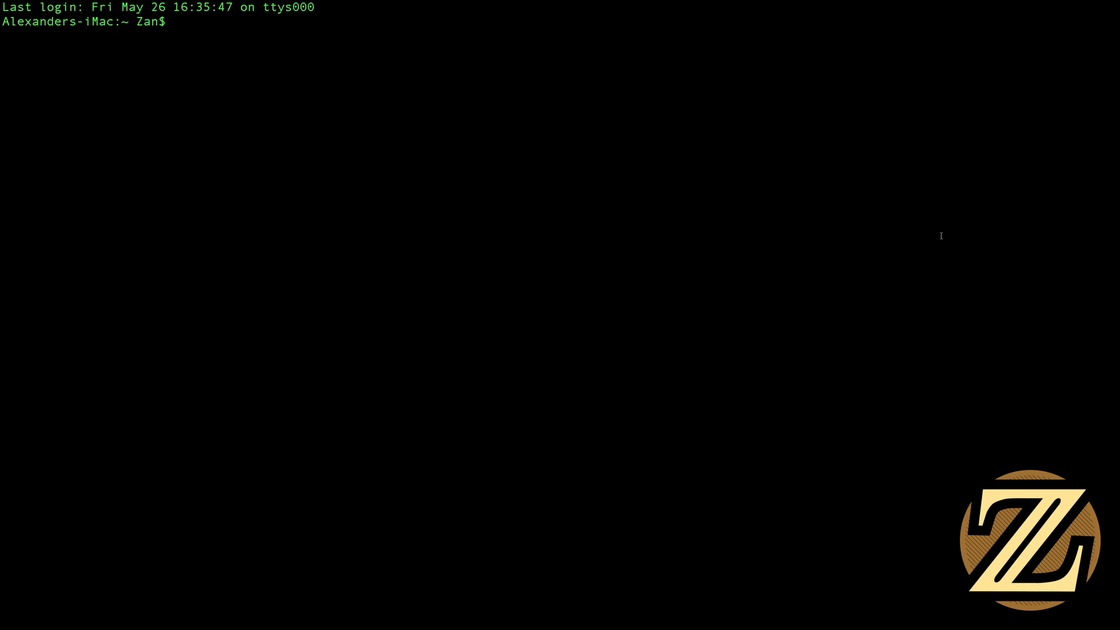
{"action": "type", "text": "ssh pi"}
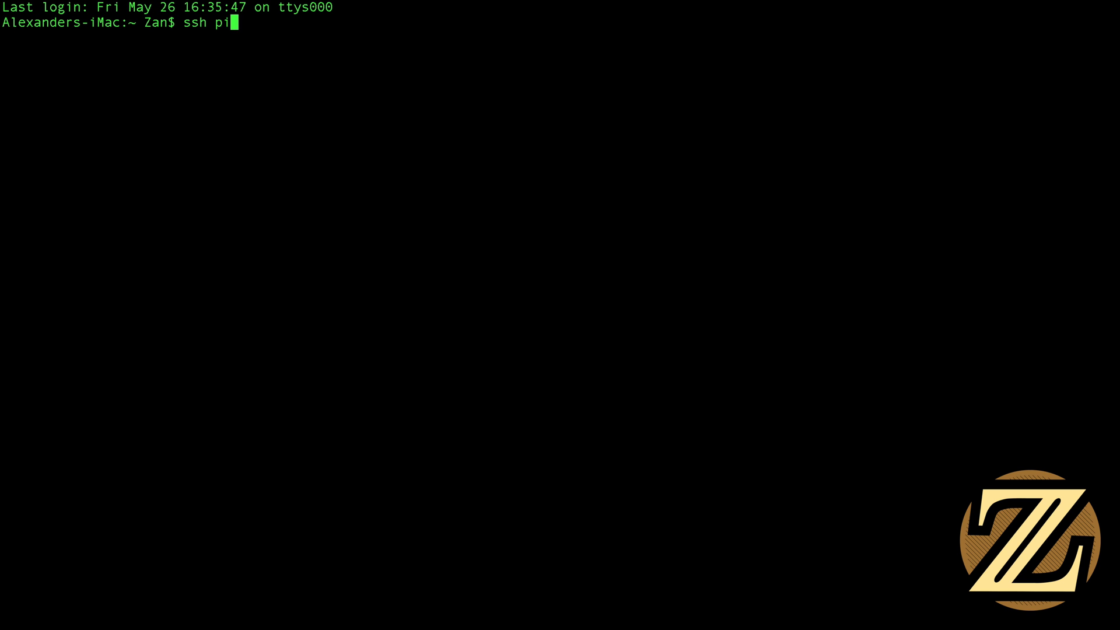
{"action": "type", "text": "@raspberrypi.local"}
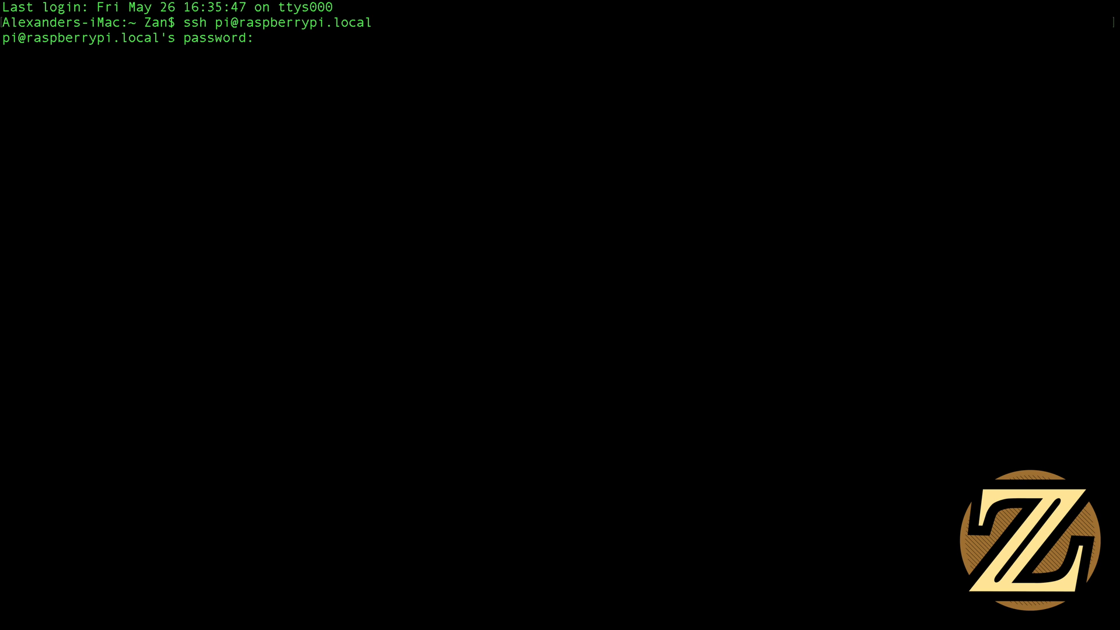
{"action": "key", "text": "Return"}
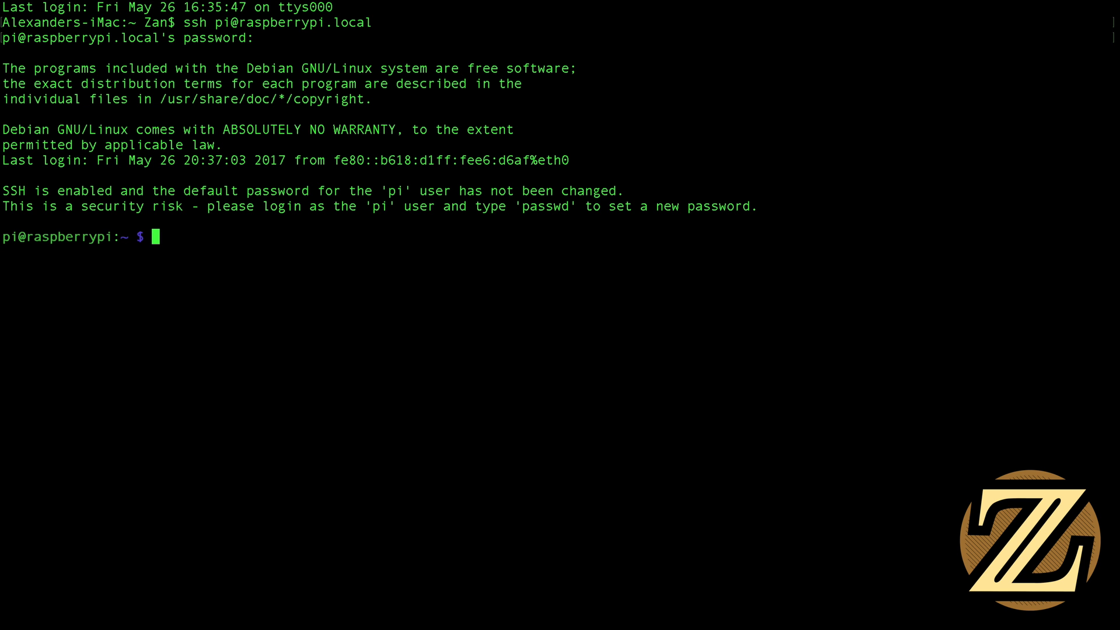
{"action": "type", "text": "cd Desktop/"}
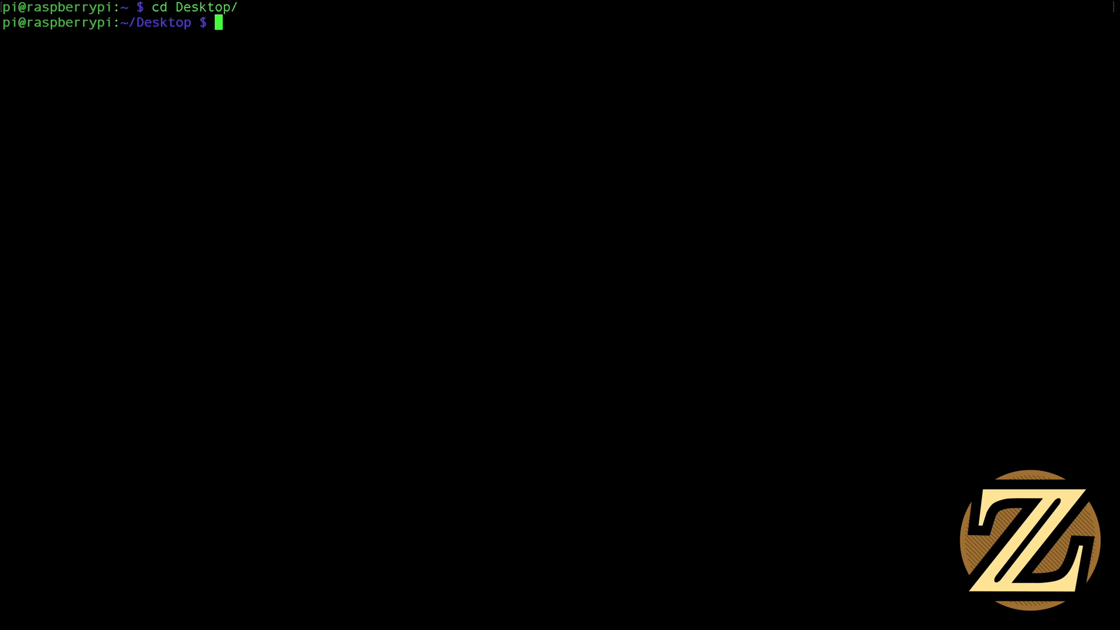
Step: Make a greeter folder, create an empty checkIP.py in it, and edit it in vim
{"action": "type", "text": "mkdir greeter"}
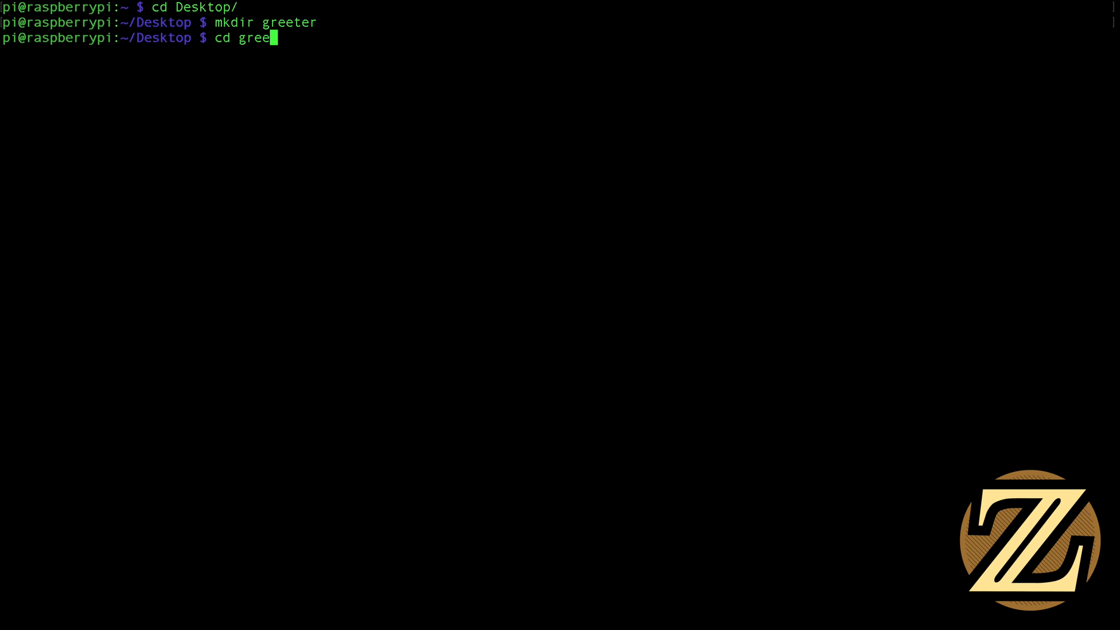
{"action": "type", "text": "touch"}
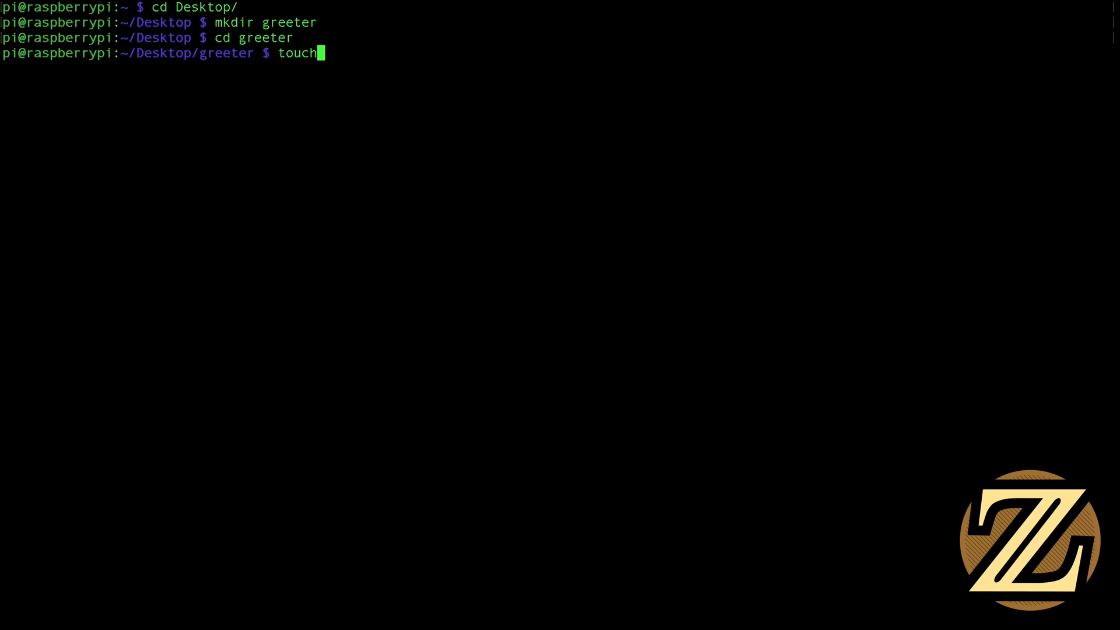
{"action": "type", "text": "checkIP.py"}
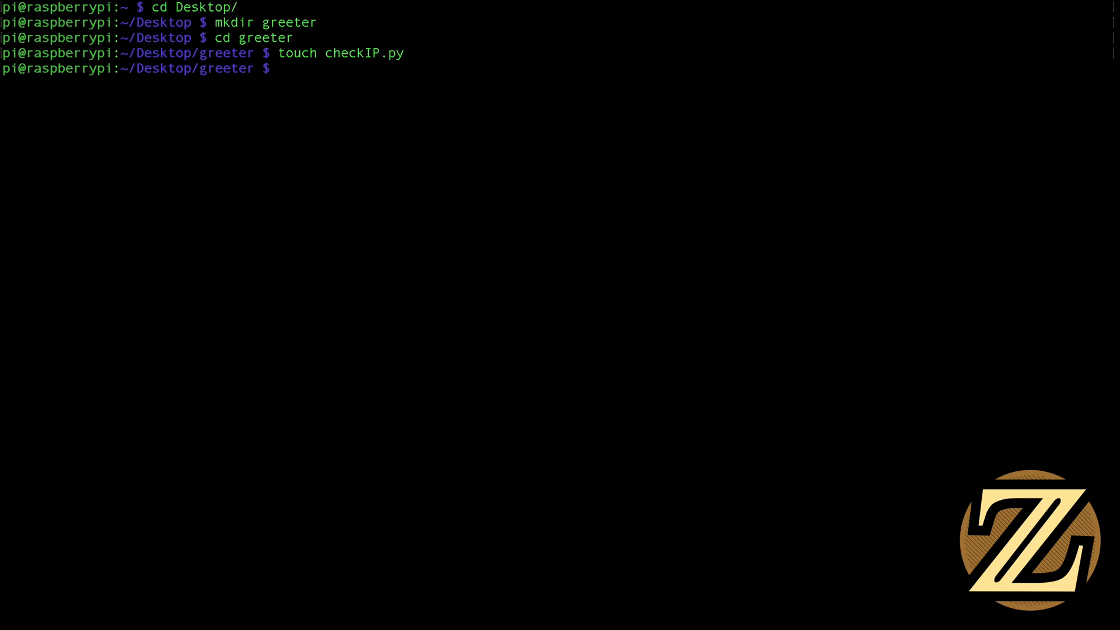
{"action": "type", "text": "vim checkIP.py"}
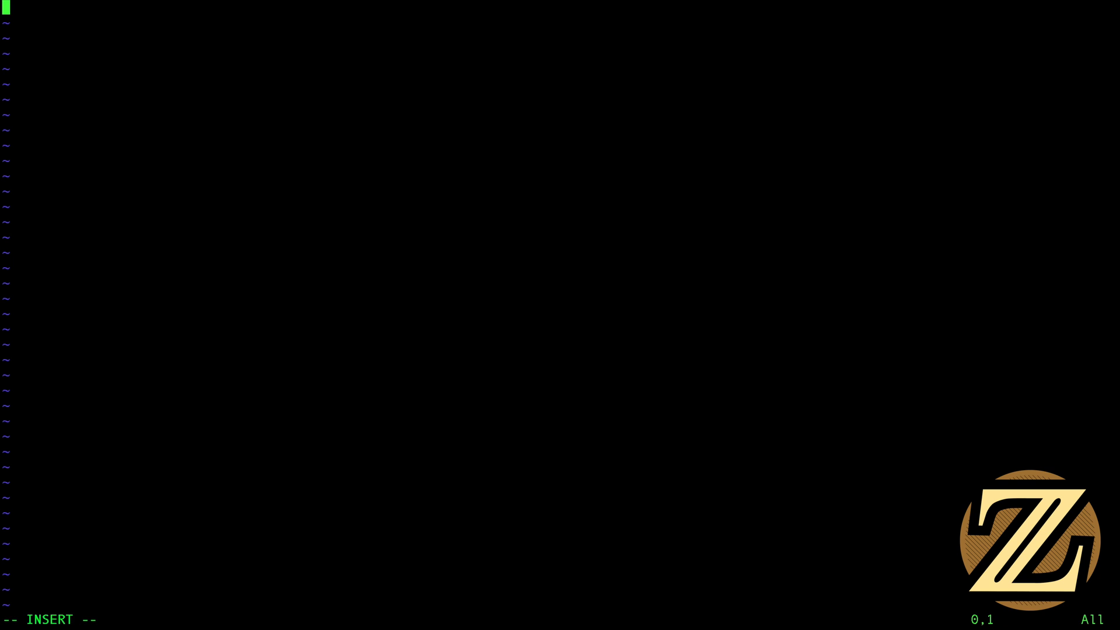
Step: Write the imports of os and sleep from time, and set phoneIP = "10.0.1.25"
{"action": "type", "text": "import os"}
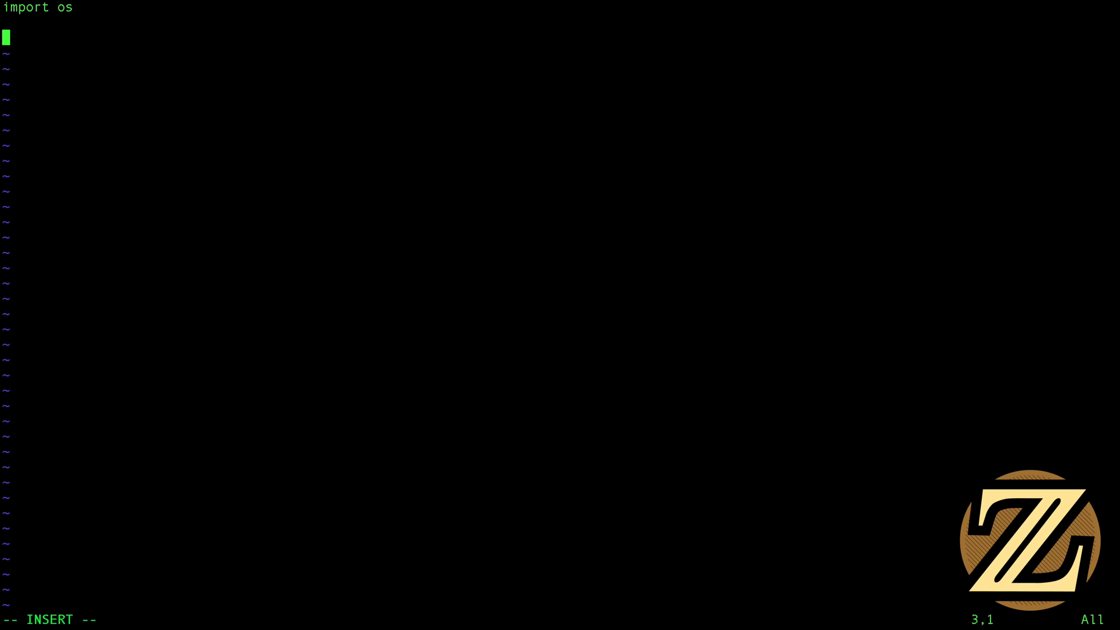
{"action": "type", "text": "fr"}
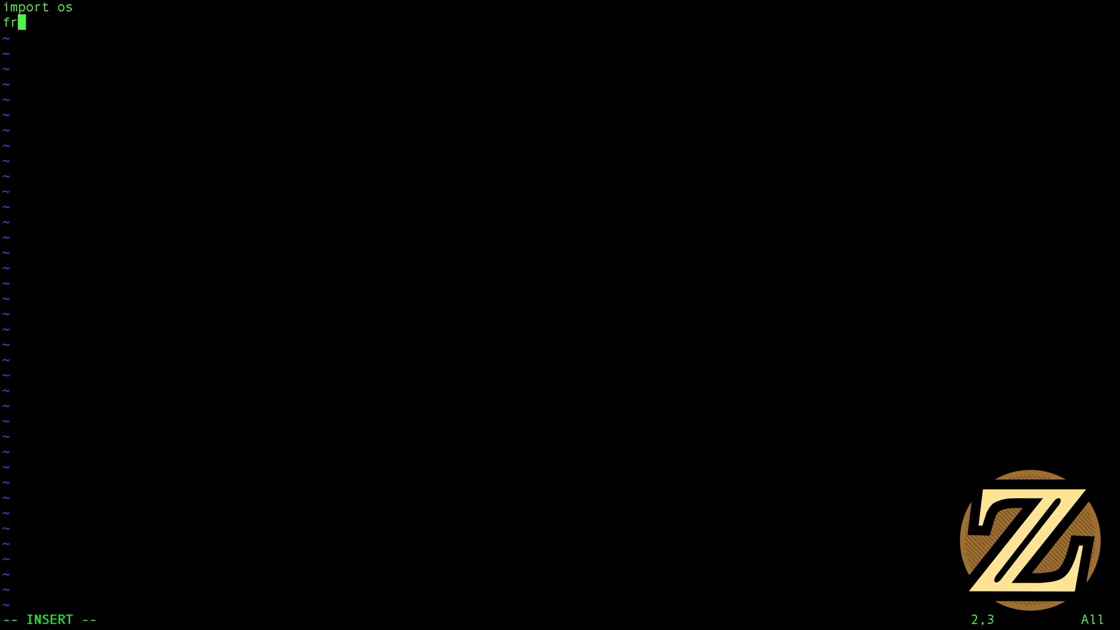
{"action": "type", "text": "om time import slee"}
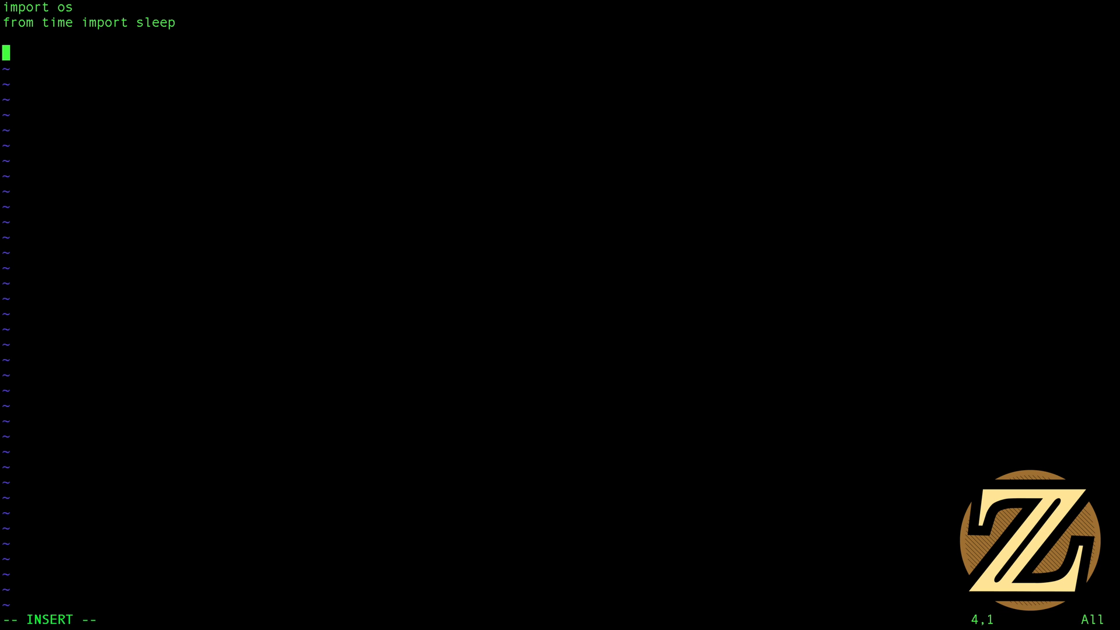
{"action": "type", "text": "phoneIP ="}
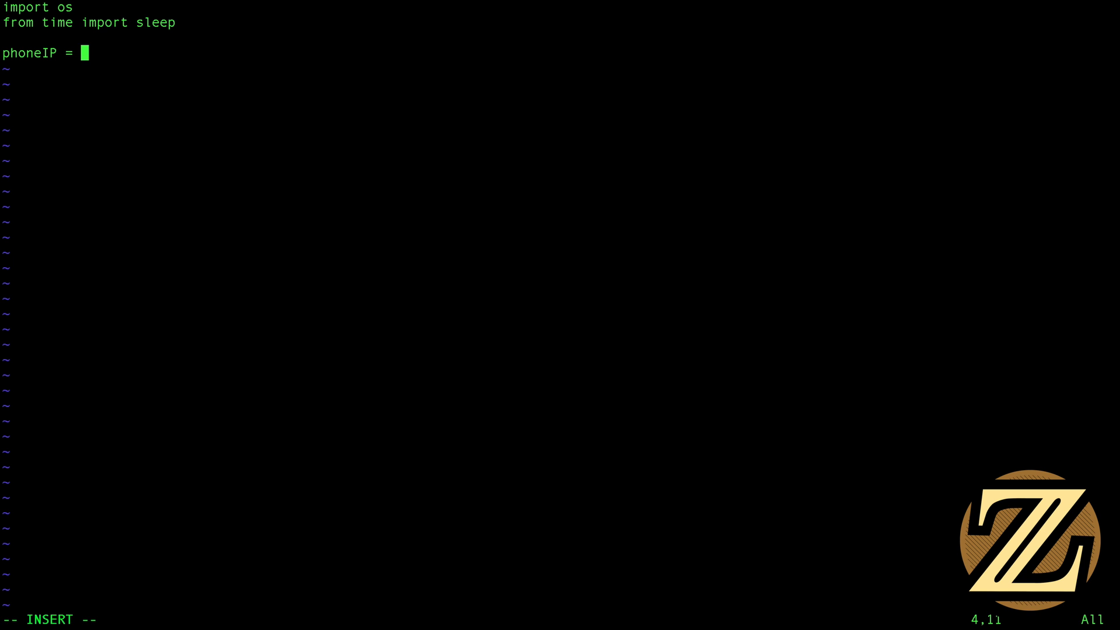
{"action": "type", "text": "\"10.0"}
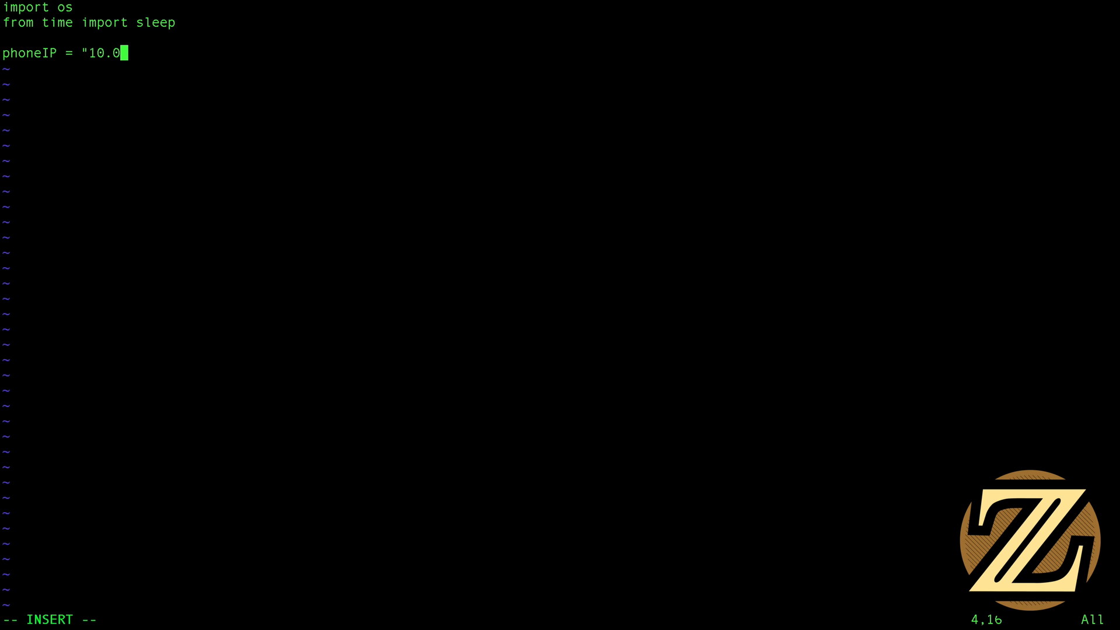
{"action": "type", "text": ".1.25\""}
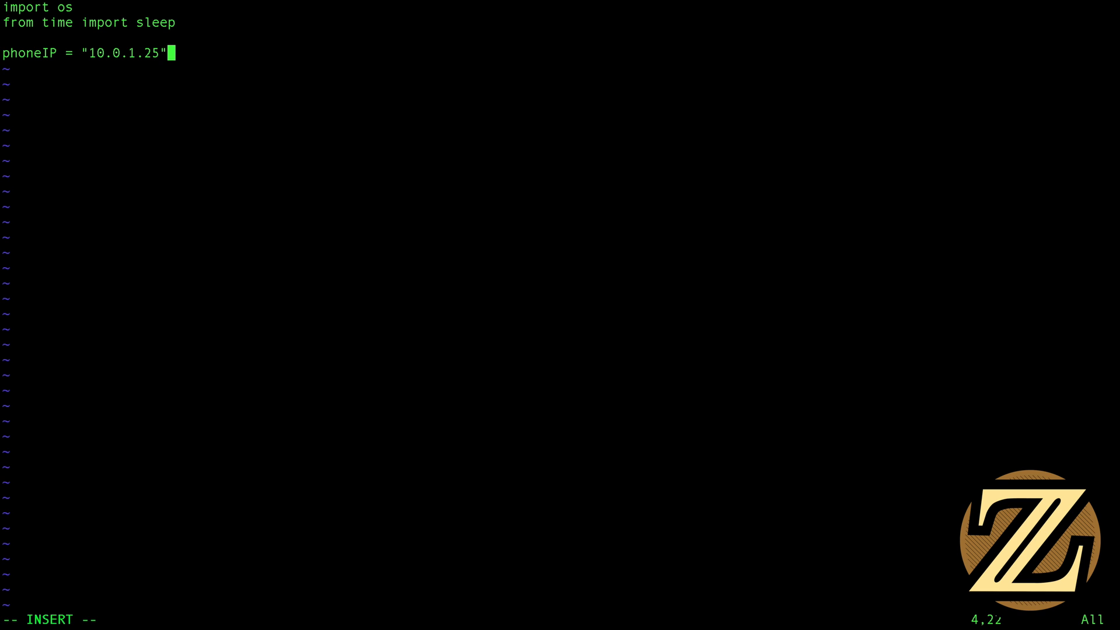
Step: Add the comment "Change this to your phone's static IP" and begin a while True loop
{"action": "type", "text": "# Change this to match your"}
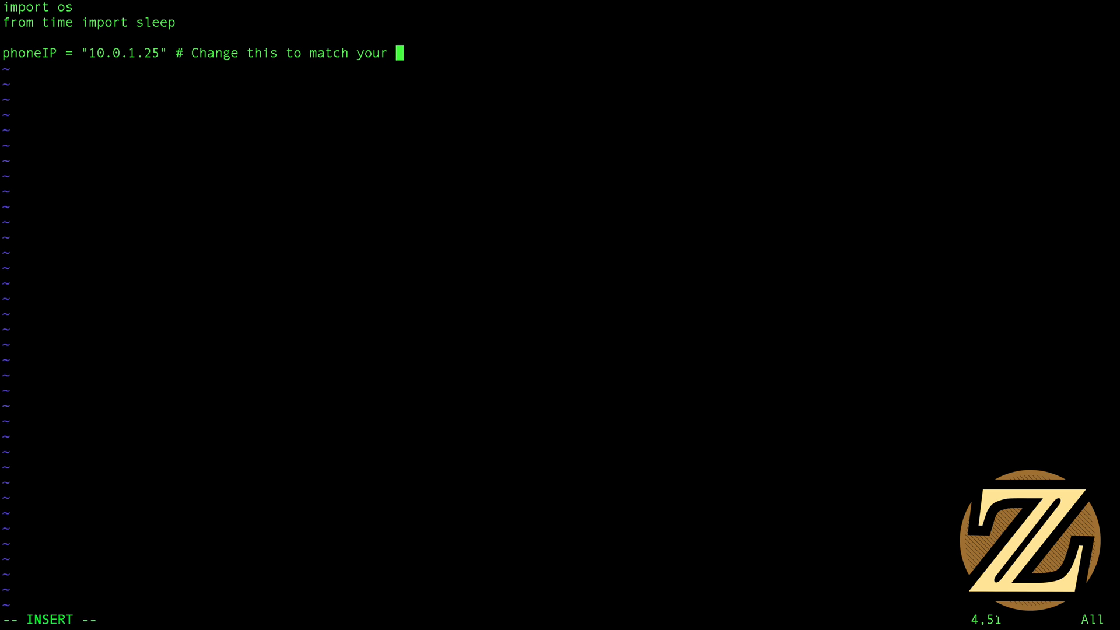
{"action": "type", "text": "phone's stat"}
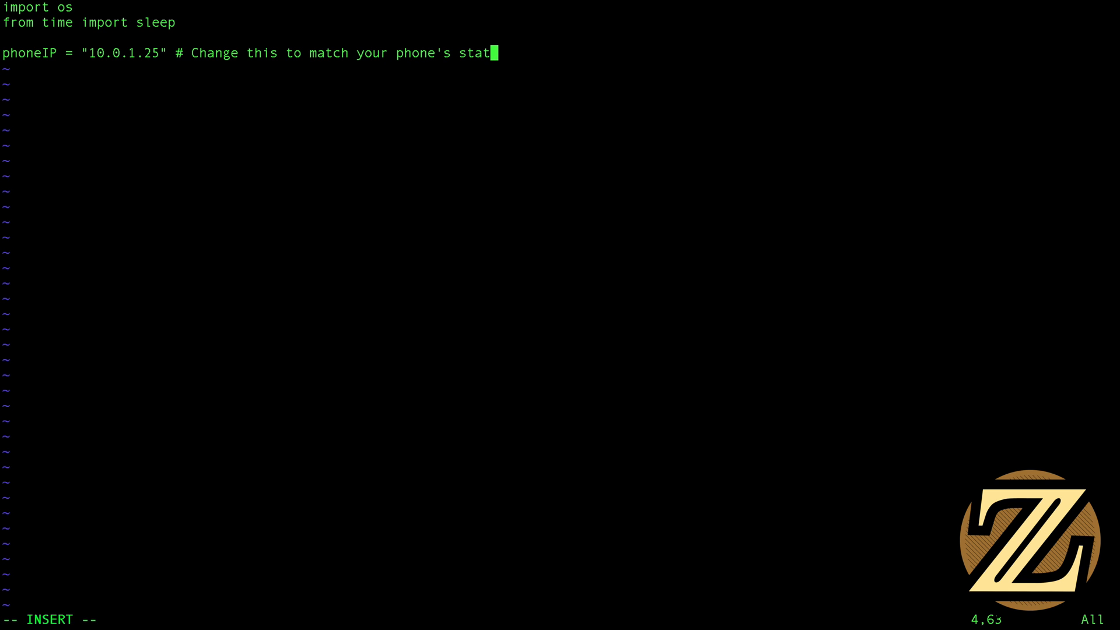
{"action": "type", "text": "ic IP"}
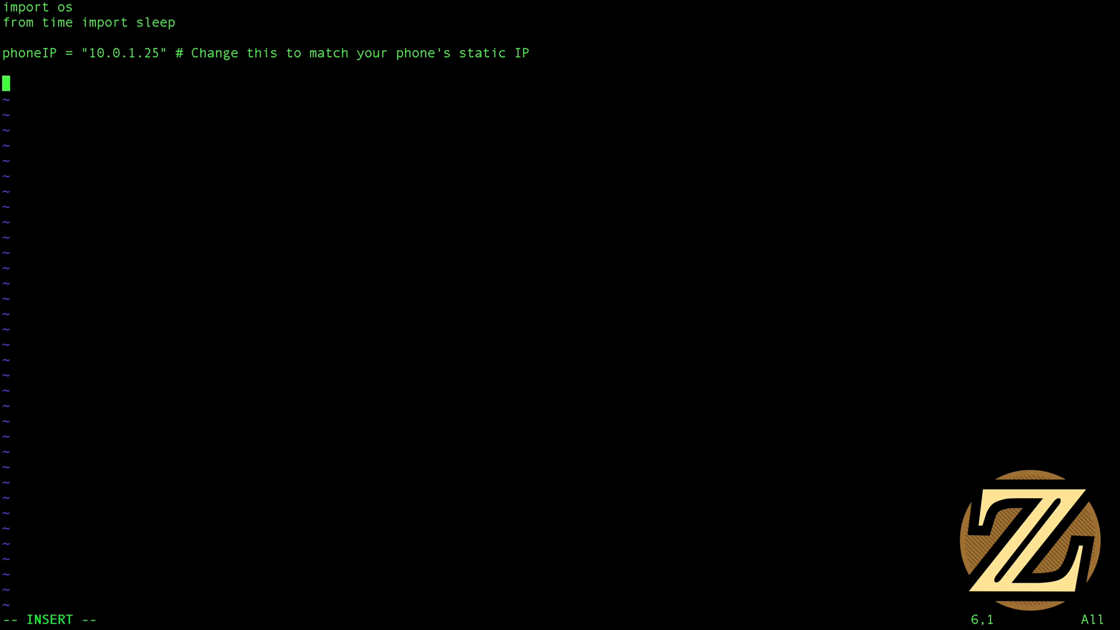
{"action": "type", "text": "while True:"}
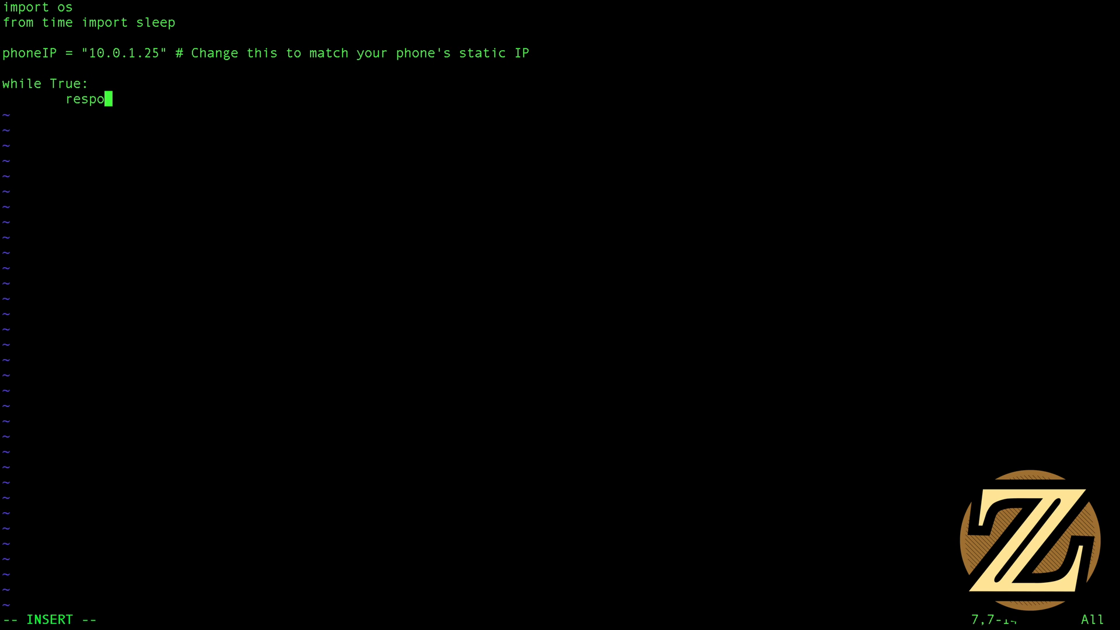
Step: Inside the loop, write response = os.system("ping -c 1 " + phoneIP)
{"action": "type", "text": "nse ="}
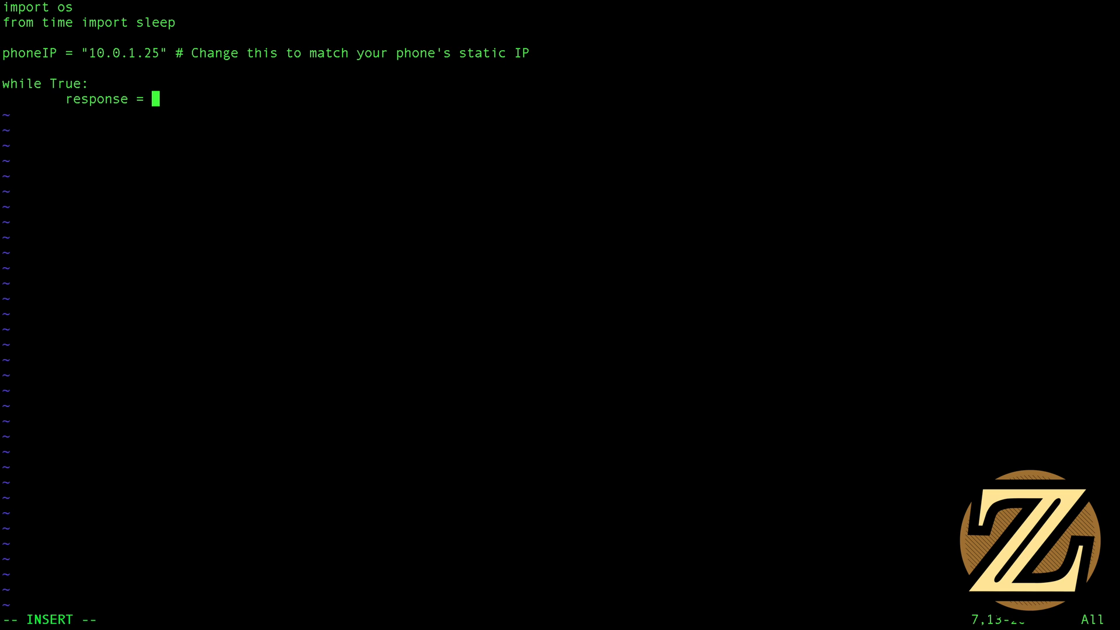
{"action": "type", "text": "os.syste"}
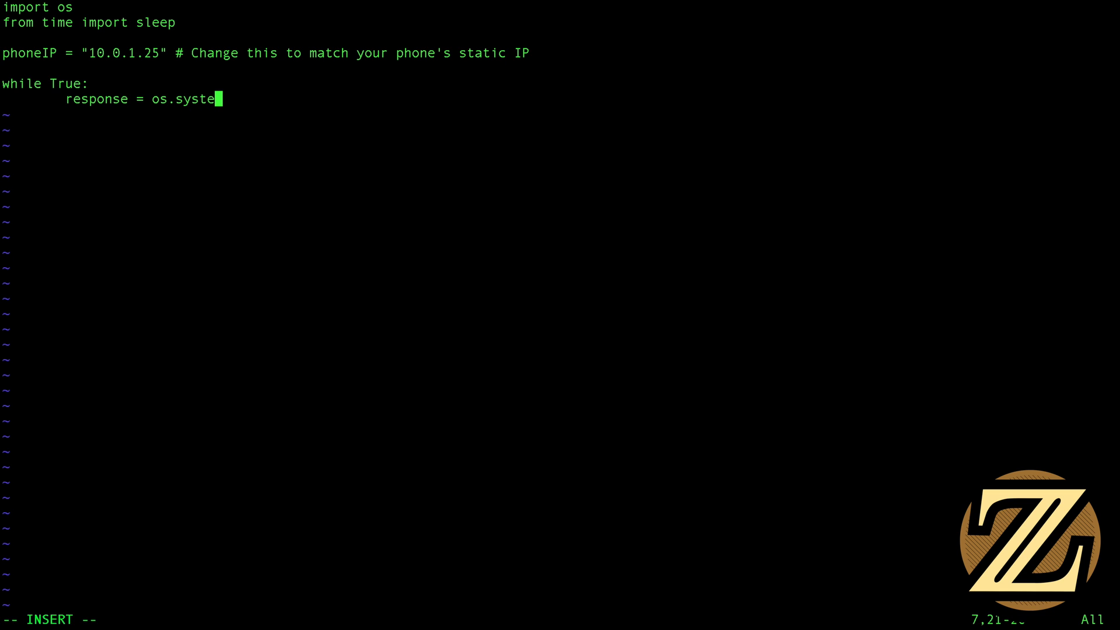
{"action": "type", "text": "m("}
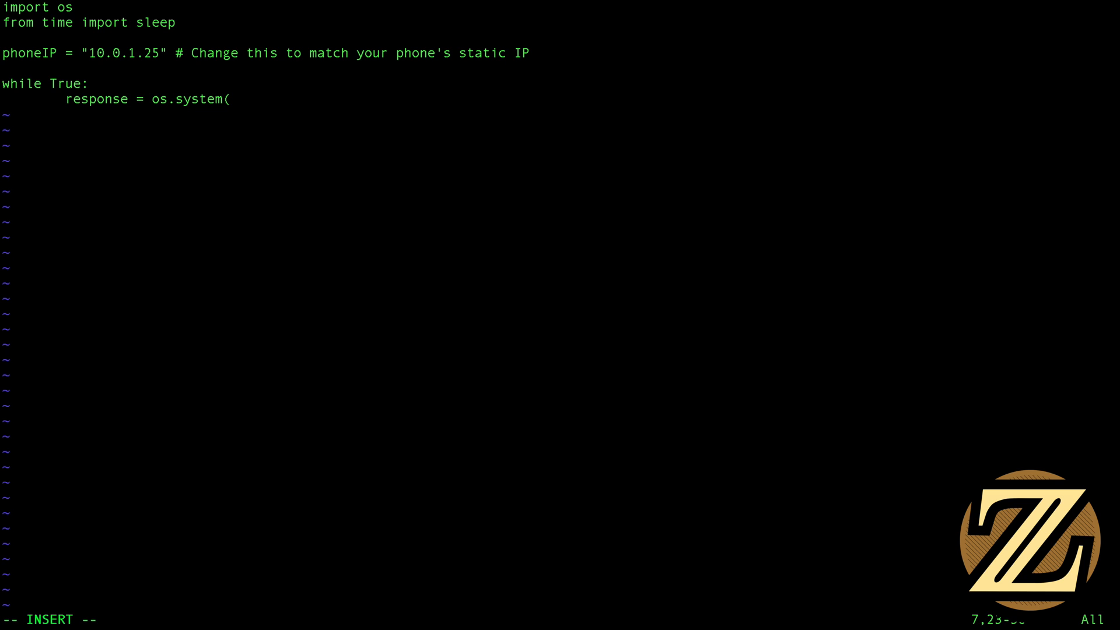
{"action": "type", "text": "\"ping"}
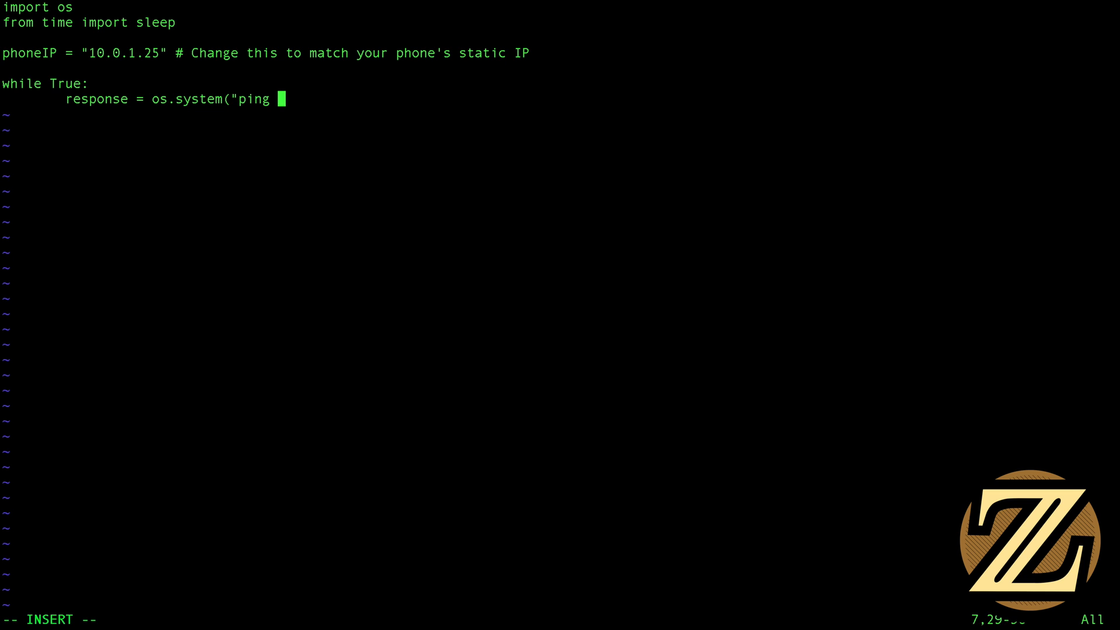
{"action": "type", "text": "-c 1 \" + phoneIP"}
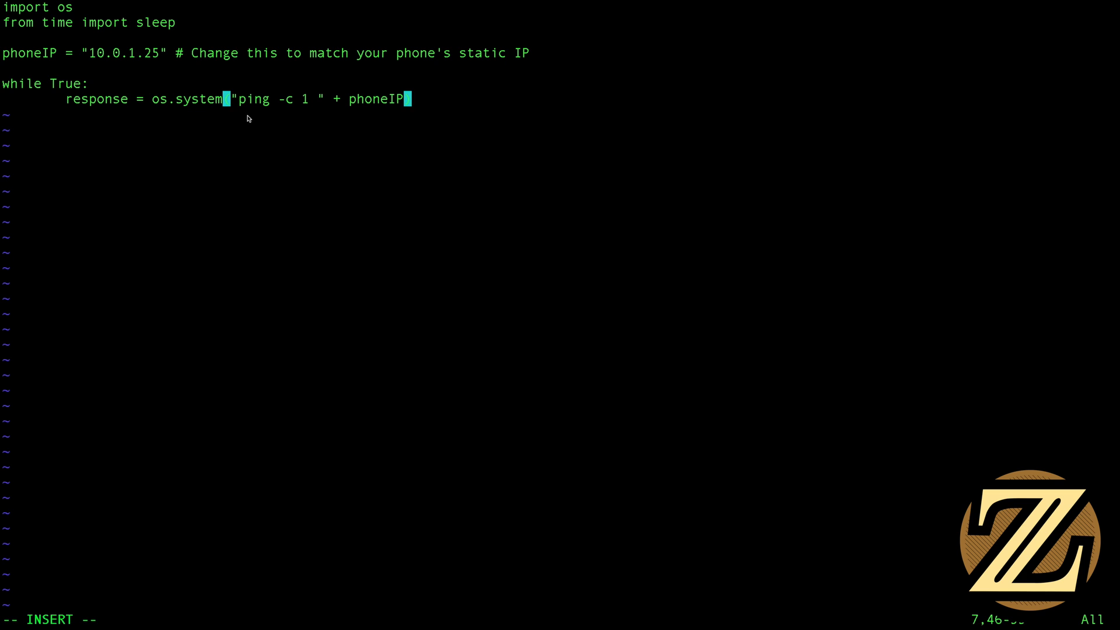
{"action": "mouse_move", "coordinate": [436, 104]}
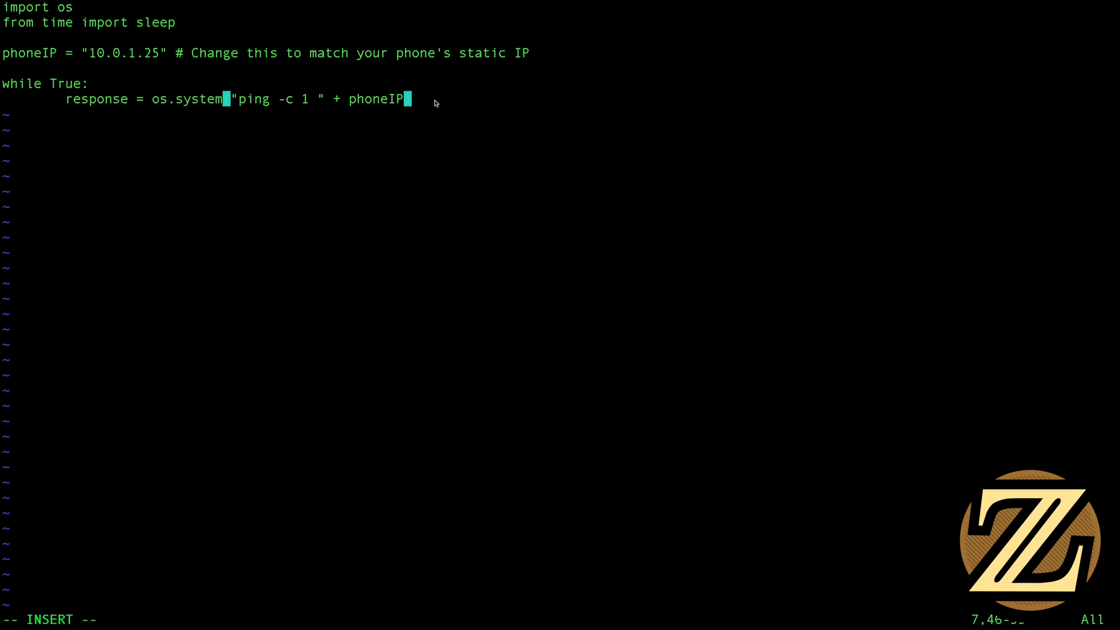
{"action": "mouse_move", "coordinate": [324, 115]}
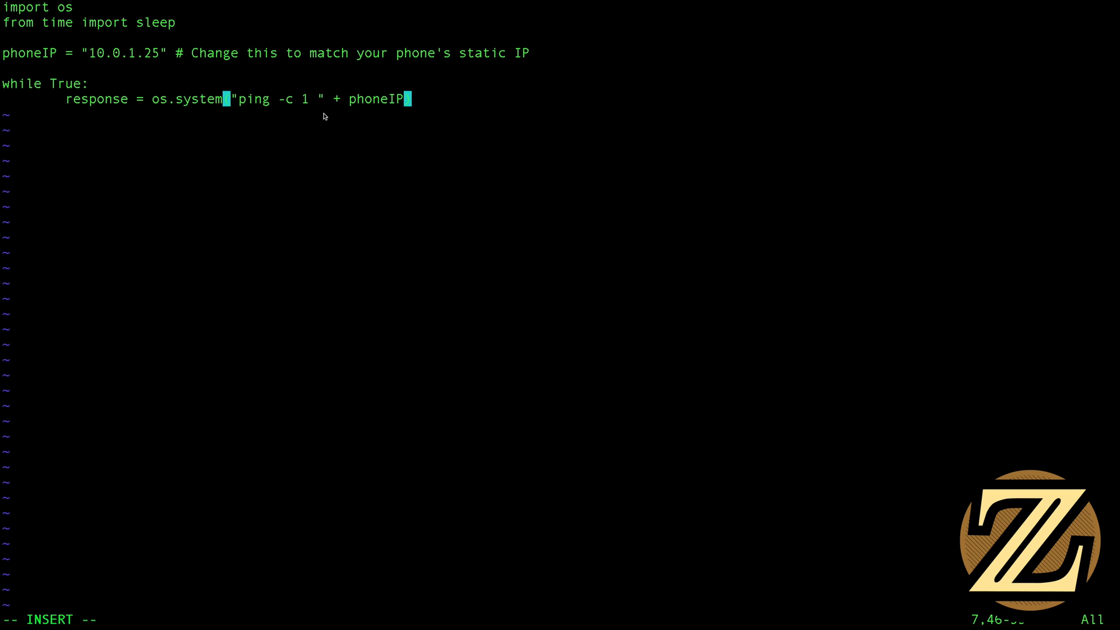
{"action": "mouse_move", "coordinate": [452, 104]}
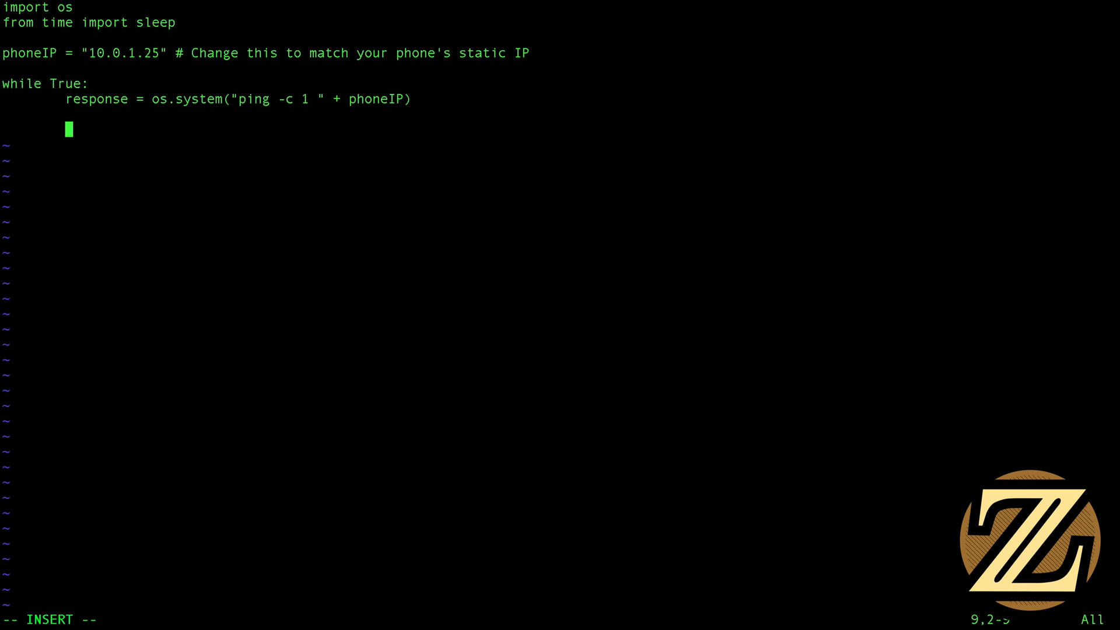
Step: Add an if response == 0 block printing "Phone is online!", else "No phone detected", then sleep(2)
{"action": "type", "text": "if response == 0:"}
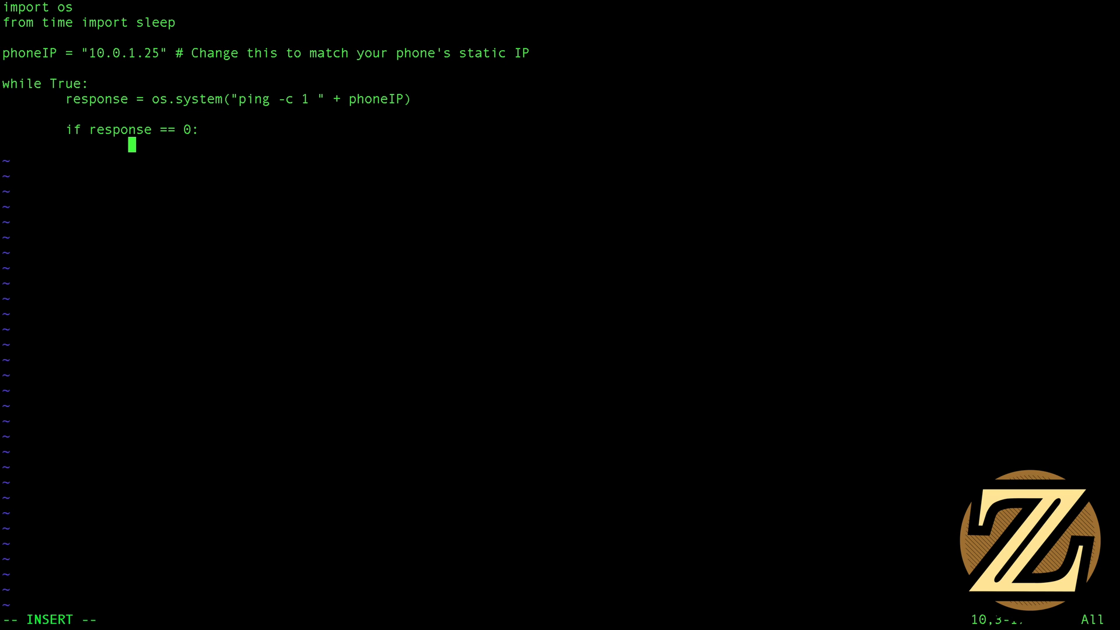
{"action": "type", "text": "print(\""}
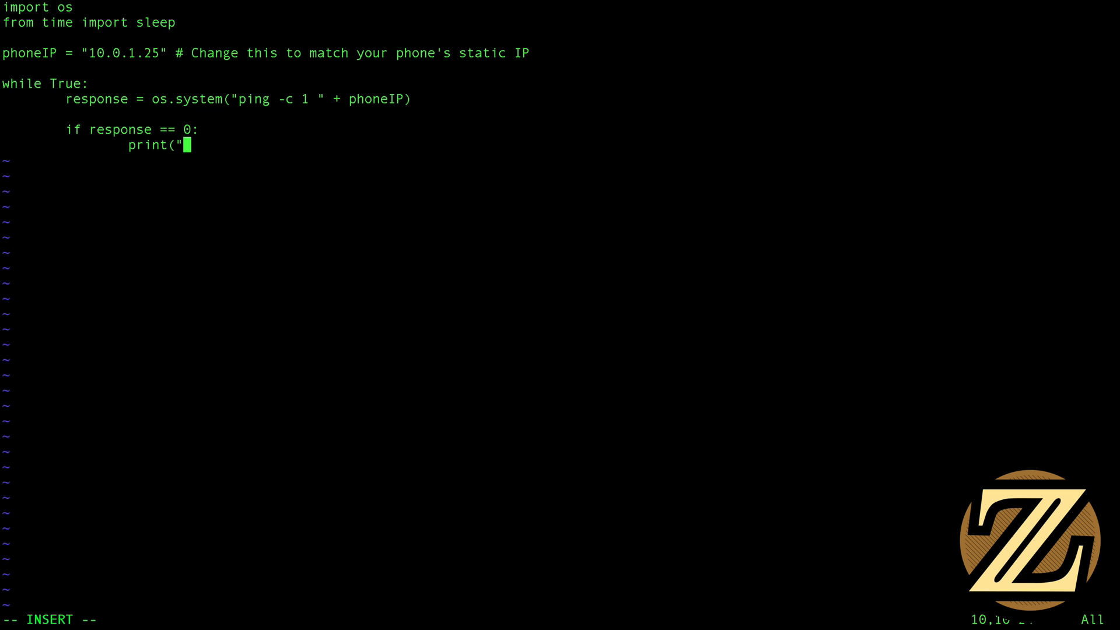
{"action": "type", "text": "Phone is p"}
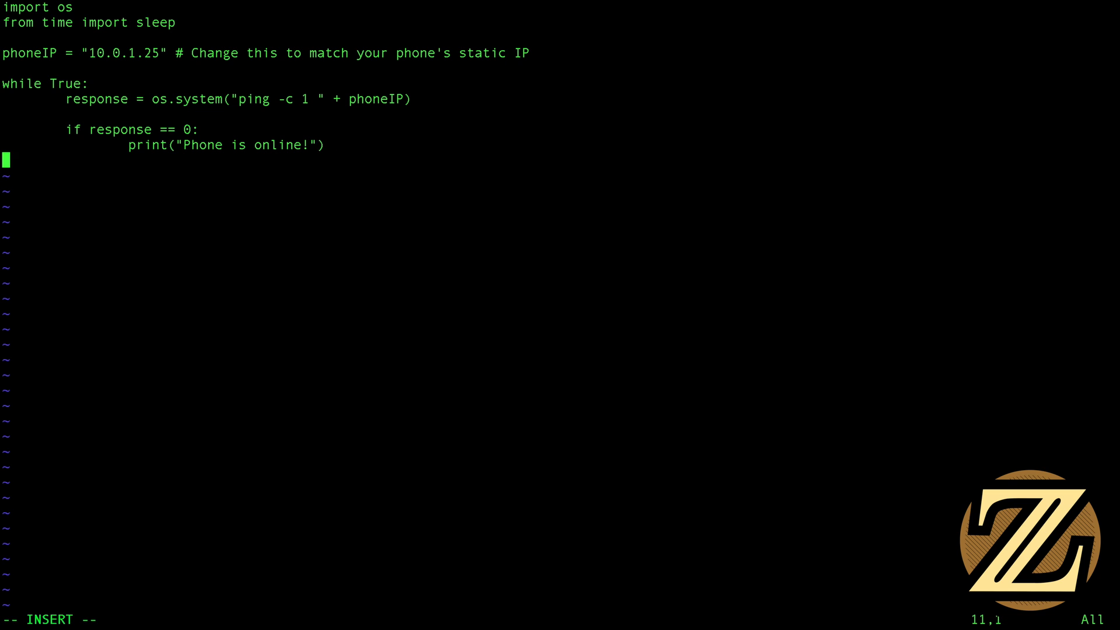
{"action": "type", "text": "else:"}
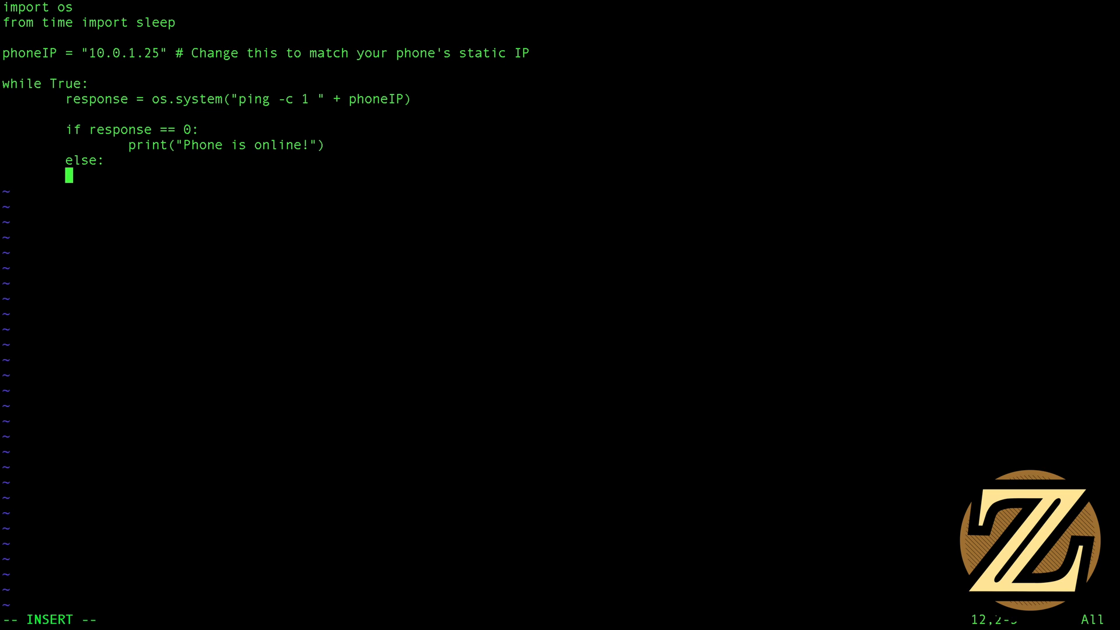
{"action": "type", "text": "print(\"No"}
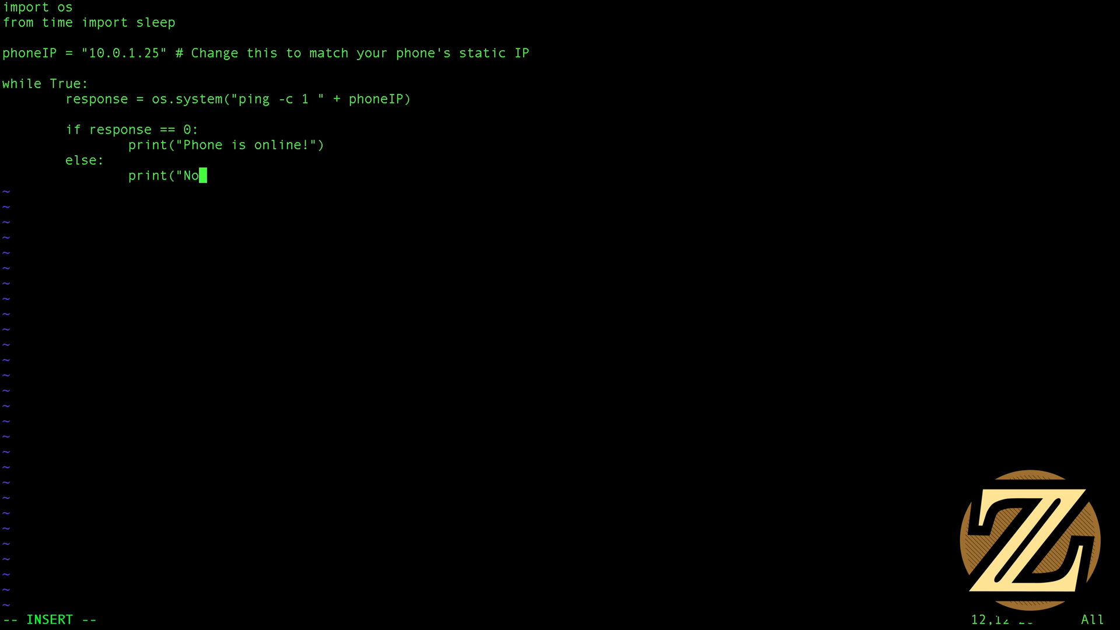
{"action": "type", "text": "phone detecte"}
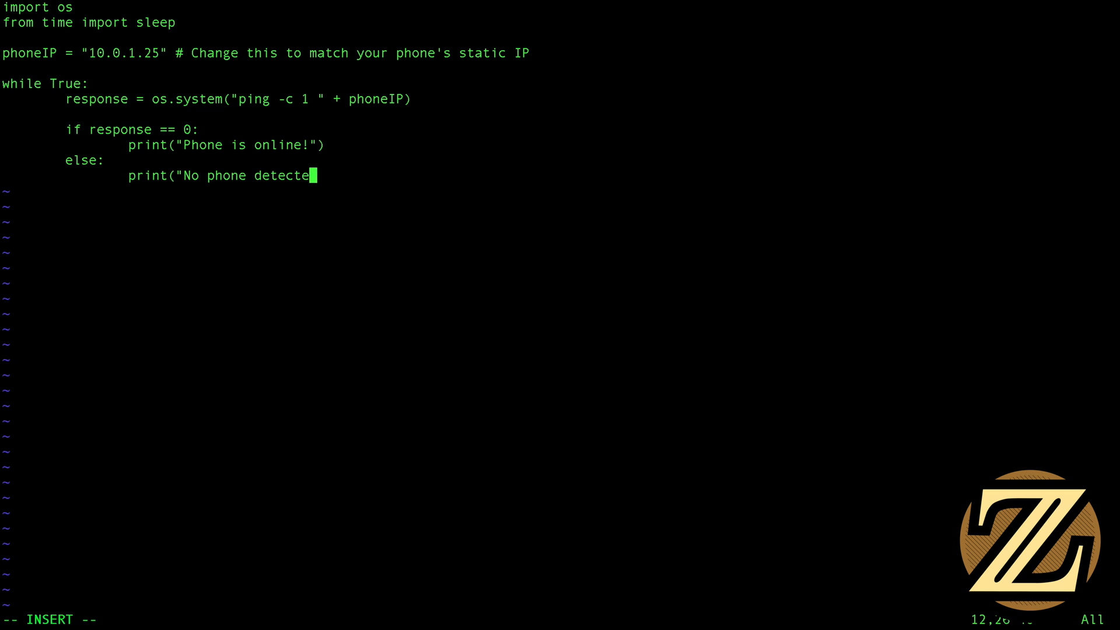
{"action": "type", "text": "d\")"}
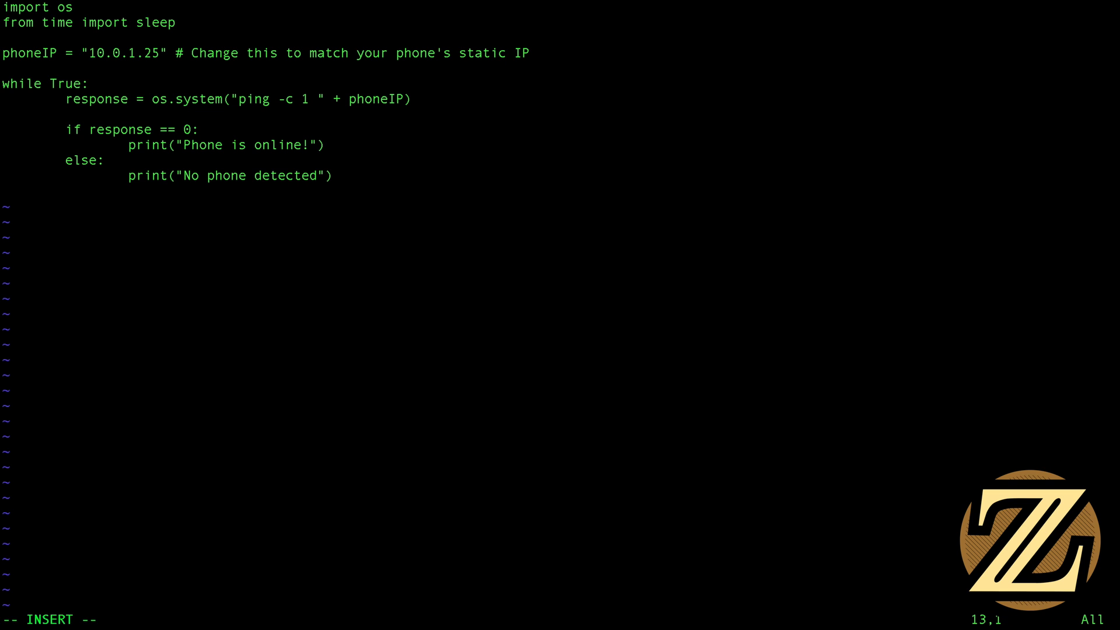
{"action": "type", "text": "sleep(2"}
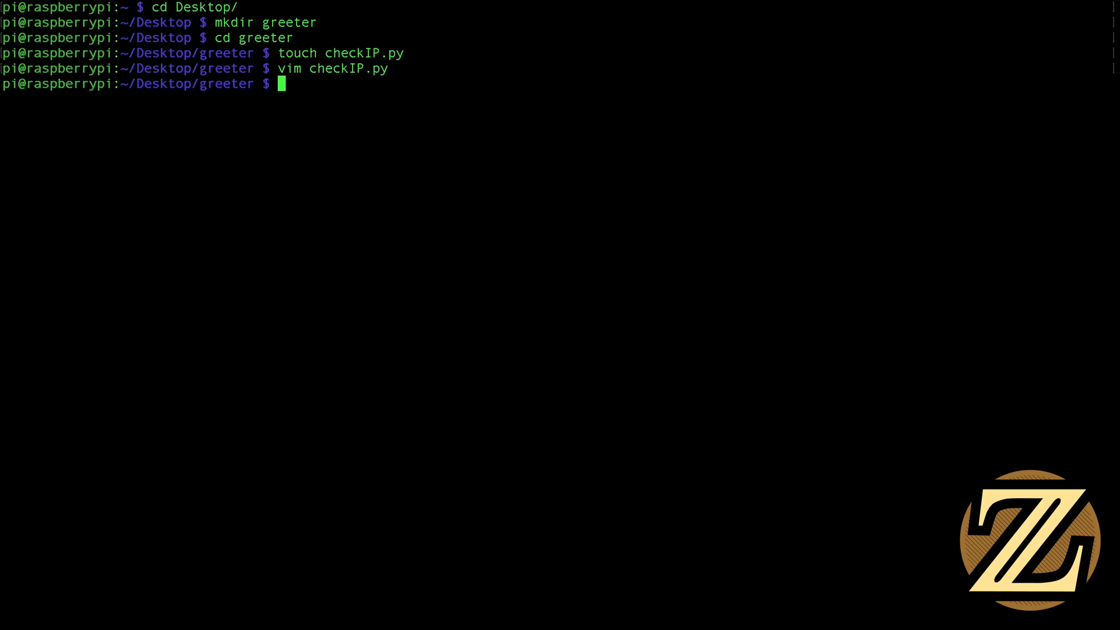
Step: Run the script with python3 checkIP.py
{"action": "type", "text": "python3"}
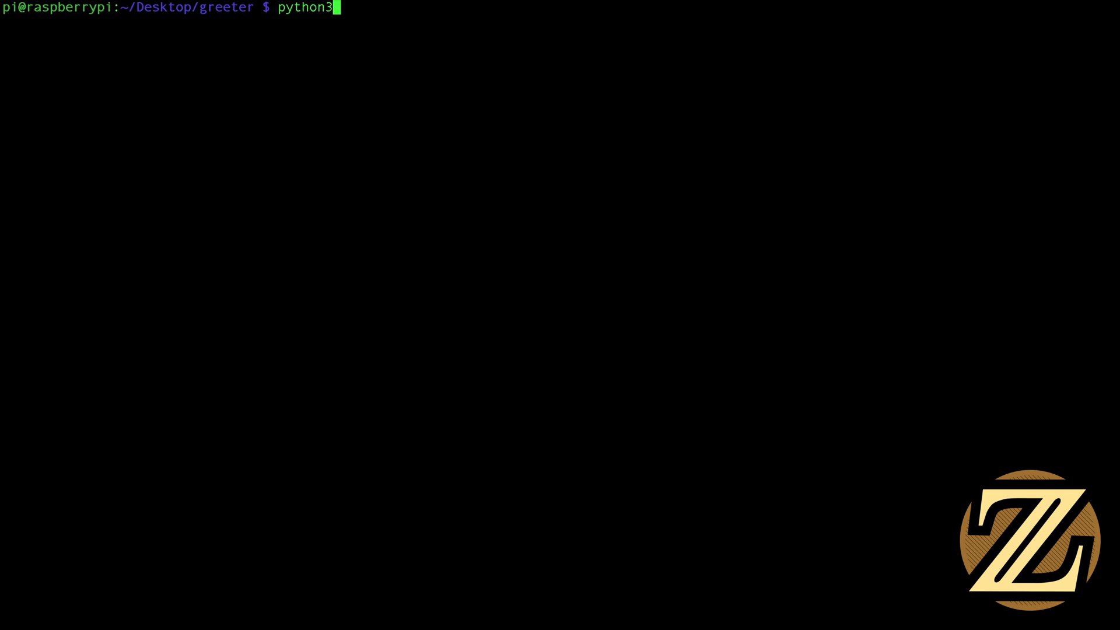
{"action": "type", "text": "checkIP.py"}
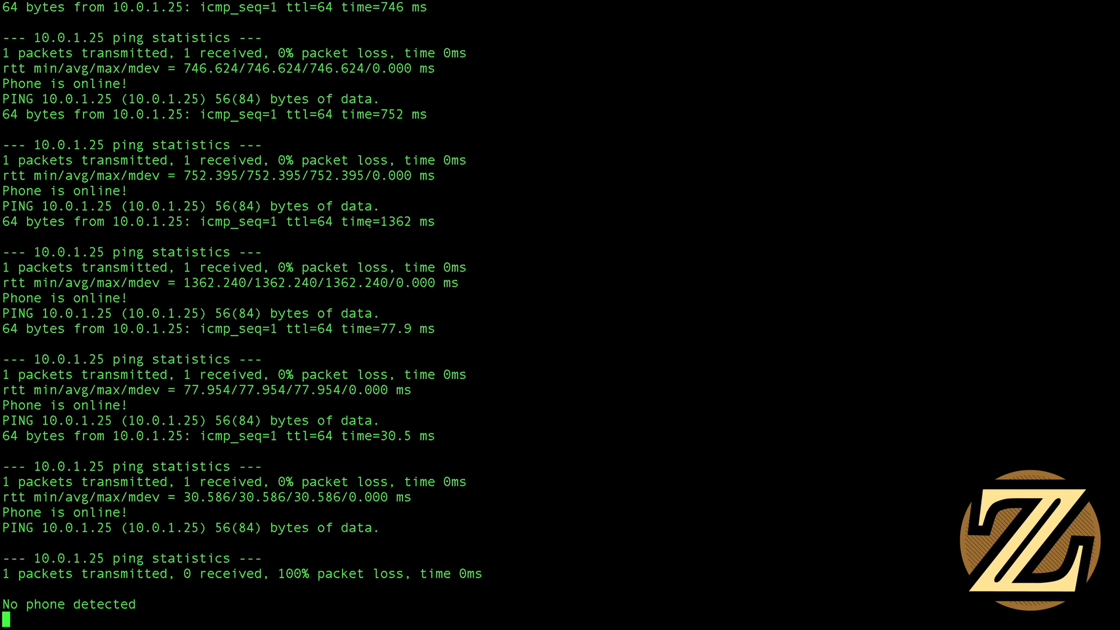
Step: Scroll the output to watch the pings to 10.0.1.25 report the phone online
{"action": "scroll", "scroll_direction": "down", "scroll_amount": 3}
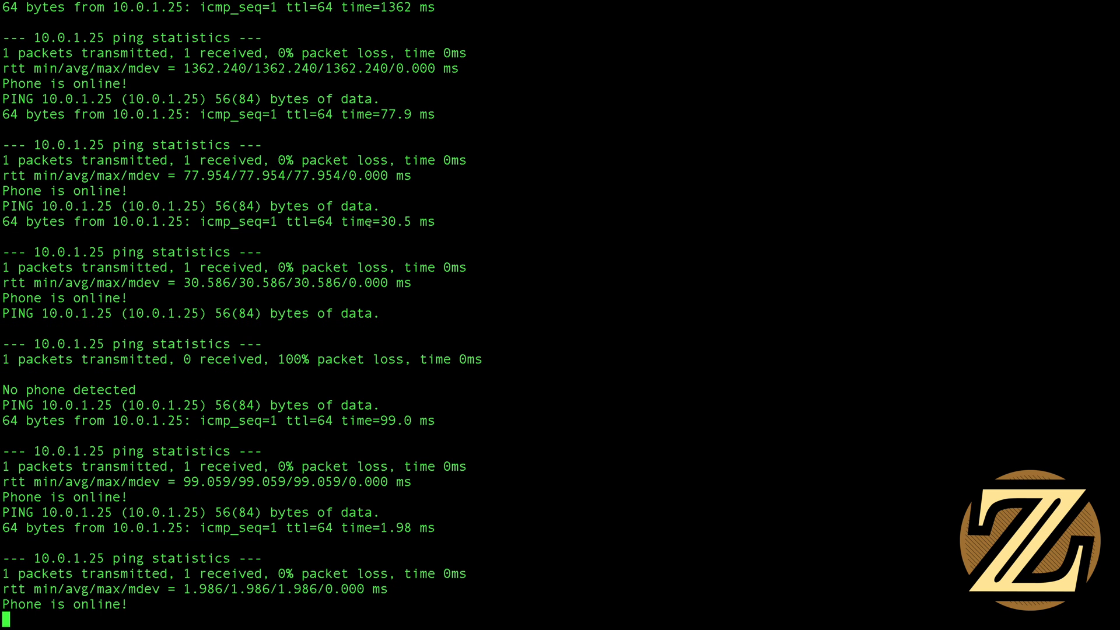